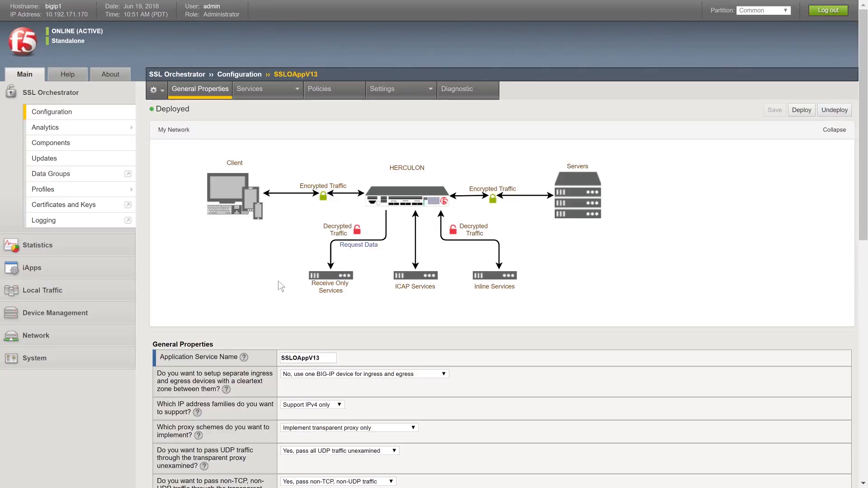
{"action": "mouse_move", "coordinate": [51, 111]}
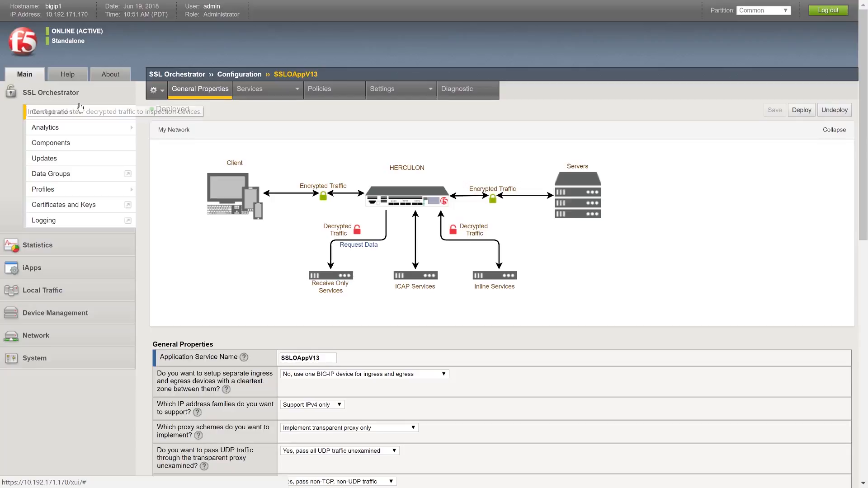
Step: Reload SSL Orchestrator Configuration and show the SSLOAppV13 generations (13:2, 13:4) on Settings
{"action": "left_click", "coordinate": [51, 111]}
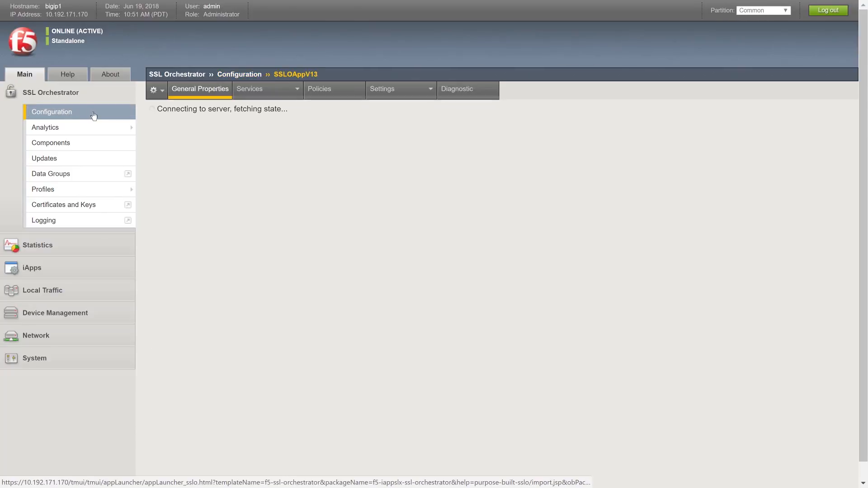
{"action": "left_click", "coordinate": [382, 88]}
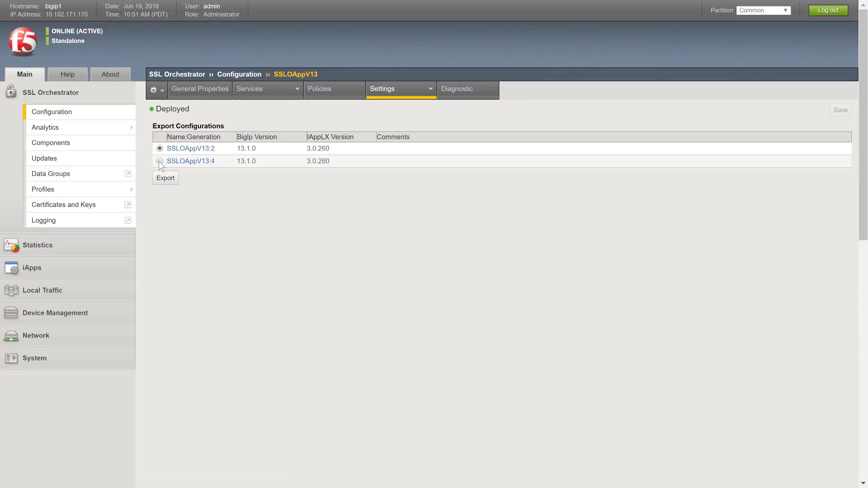
Step: Export generation SSLOAppV13:4 and save it as config13export.json
{"action": "left_click", "coordinate": [160, 161]}
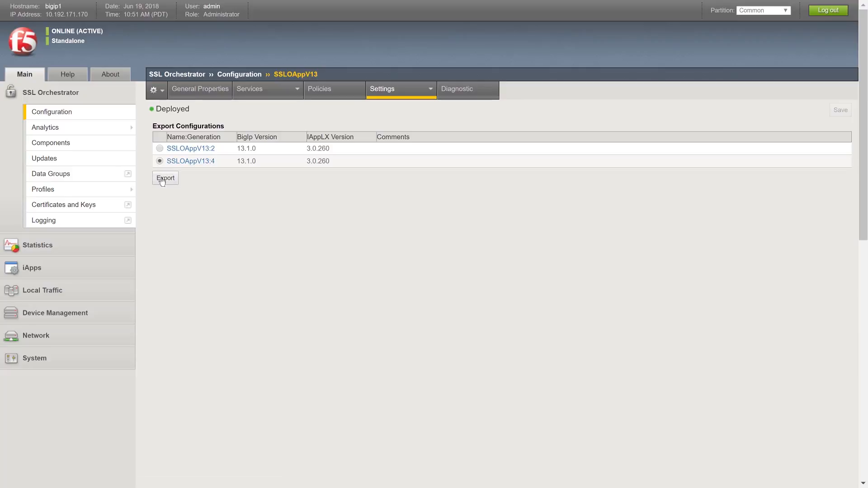
{"action": "left_click", "coordinate": [165, 178]}
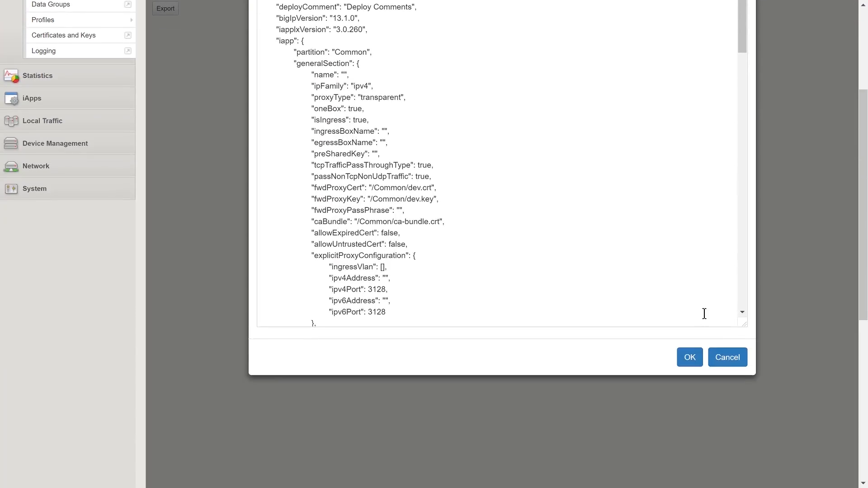
{"action": "left_click", "coordinate": [689, 357]}
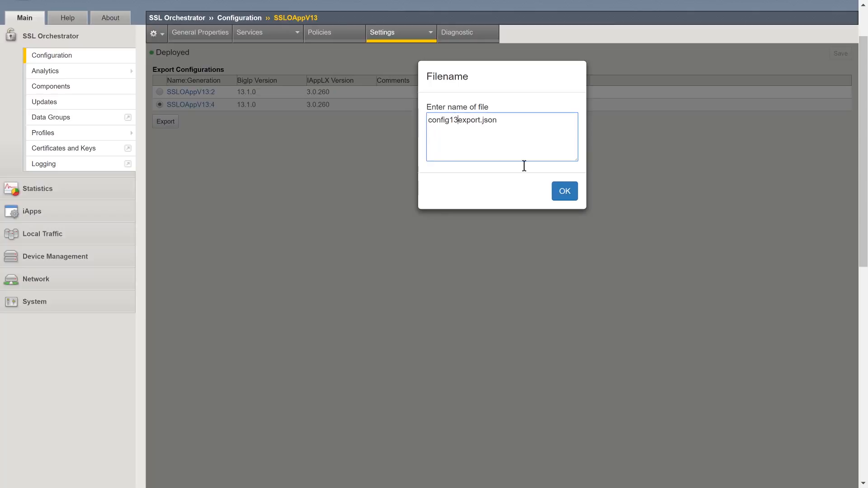
{"action": "left_click", "coordinate": [564, 191]}
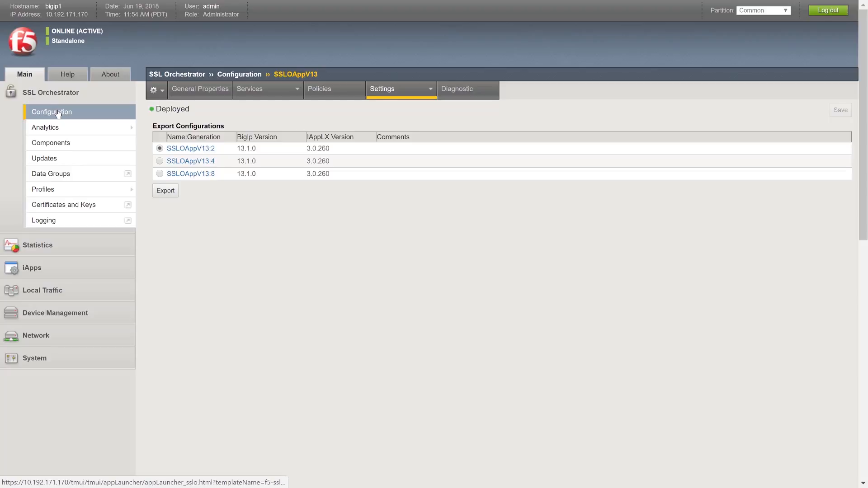
Step: Undeploy SSLOAppV13 from General Properties so it reads Not deployed
{"action": "left_click", "coordinate": [51, 112]}
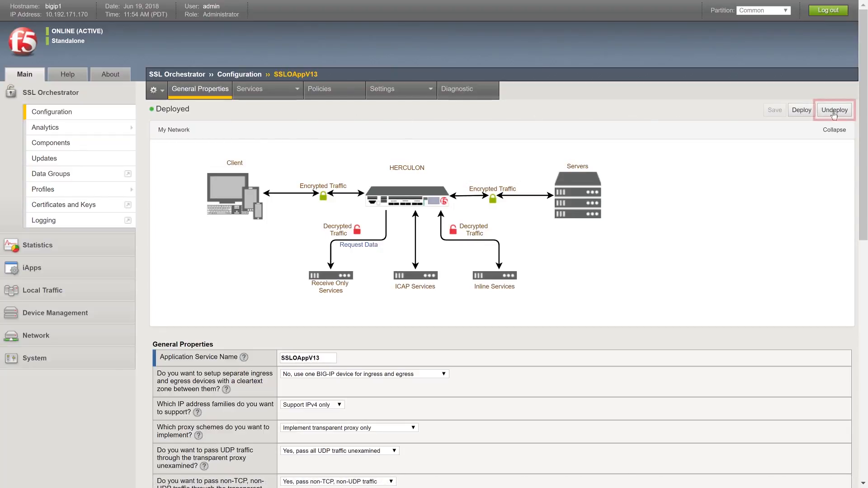
{"action": "left_click", "coordinate": [834, 110]}
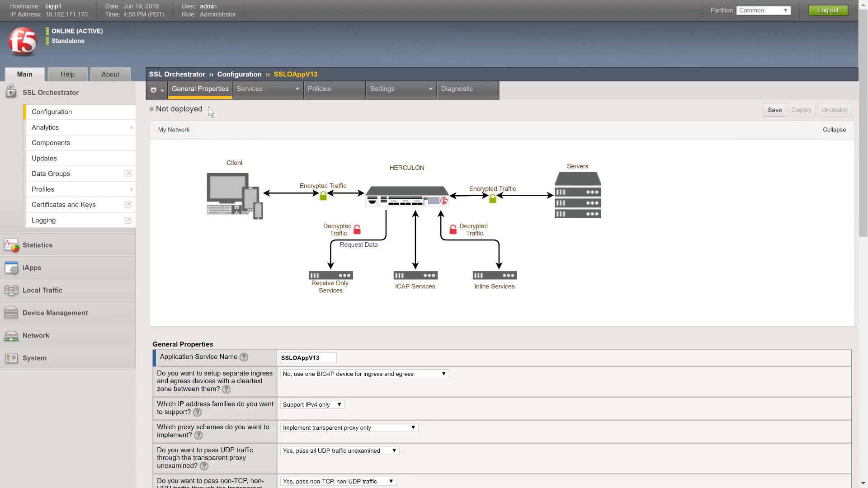
Step: Uninstall the SSL Orchestrator 13.1.0-3.0.260 package, accepting the configuration-loss warning
{"action": "left_click", "coordinate": [162, 141]}
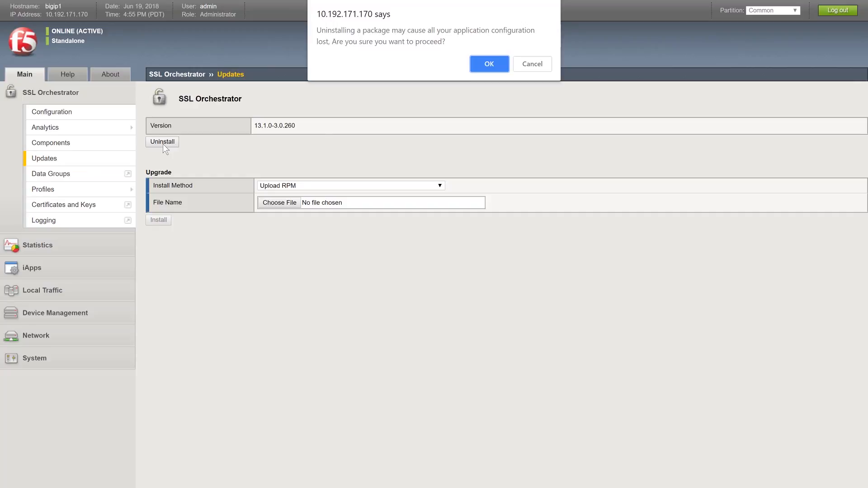
{"action": "left_click", "coordinate": [489, 63]}
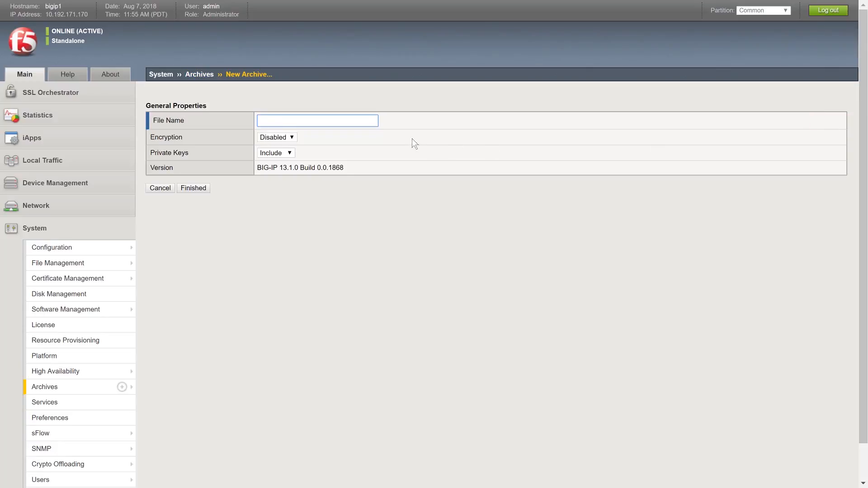
Step: Create the archive backup13 and download backup13.ucs
{"action": "type", "text": "backup13"}
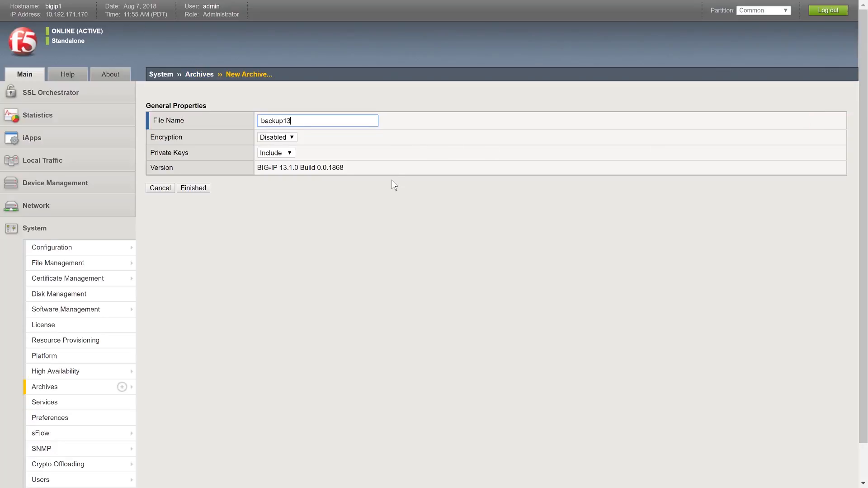
{"action": "left_click", "coordinate": [193, 188]}
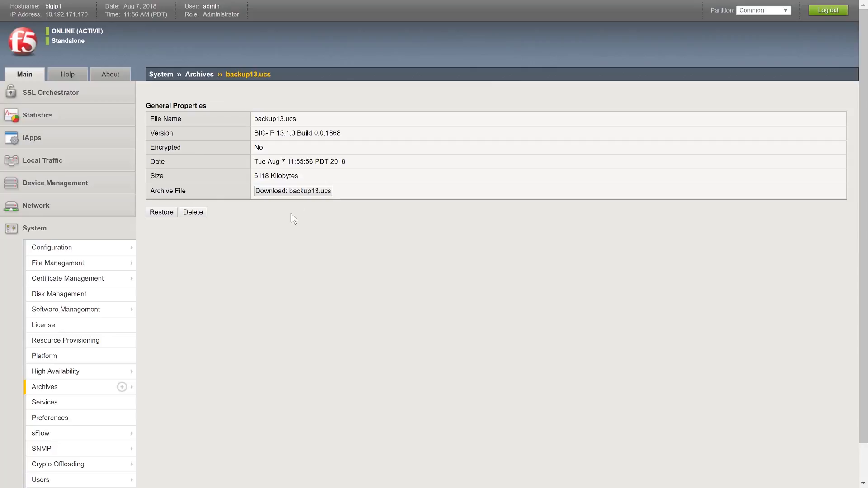
{"action": "left_click", "coordinate": [34, 228]}
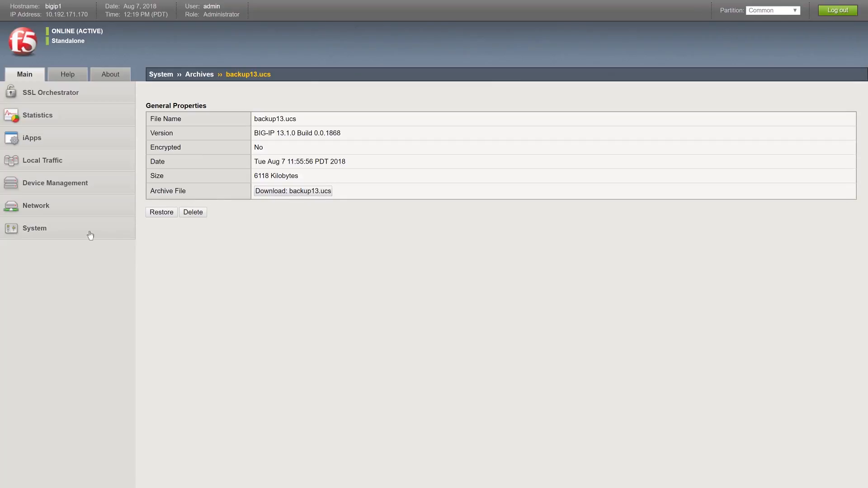
Step: Open System > Support and review the Generate and Upload QKView to iHealth option
{"action": "left_click", "coordinate": [35, 228]}
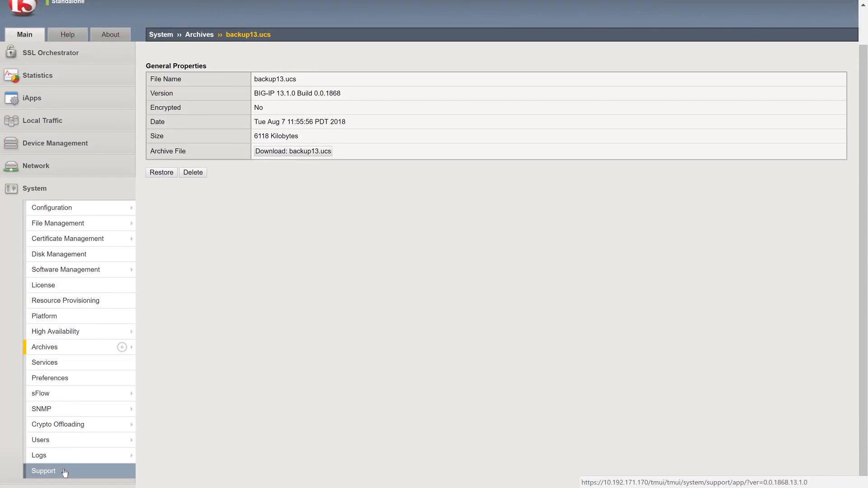
{"action": "left_click", "coordinate": [44, 471]}
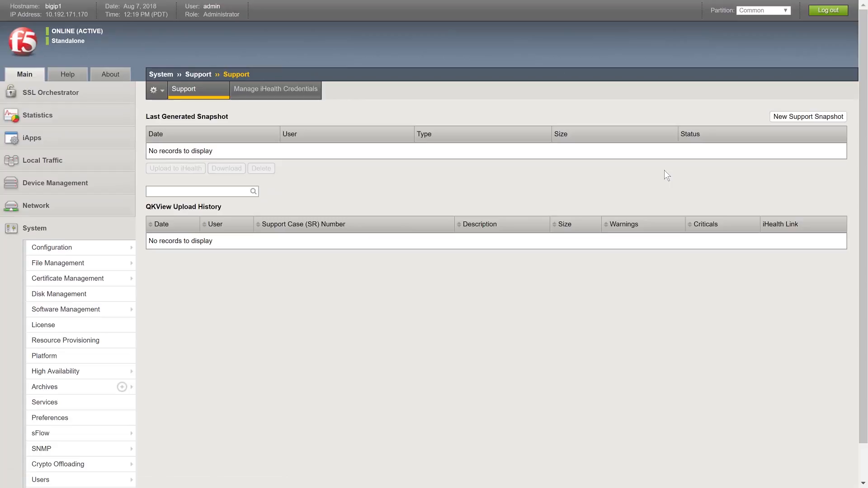
{"action": "left_click", "coordinate": [808, 116]}
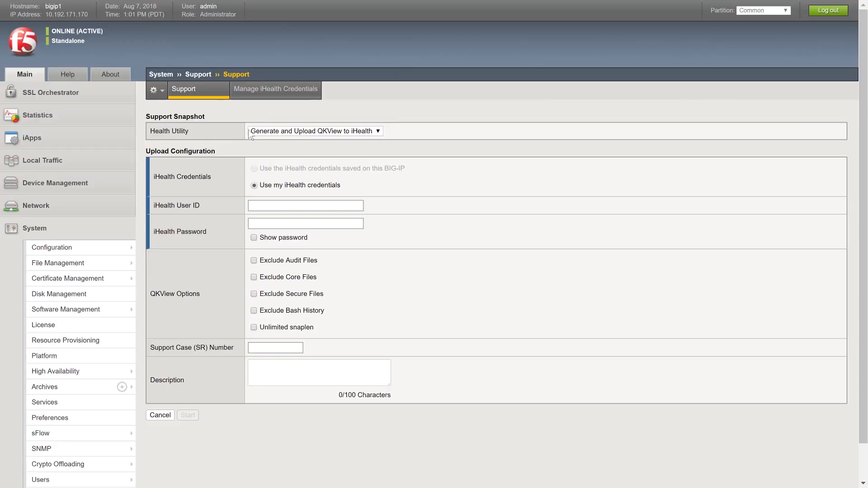
{"action": "left_click", "coordinate": [188, 415]}
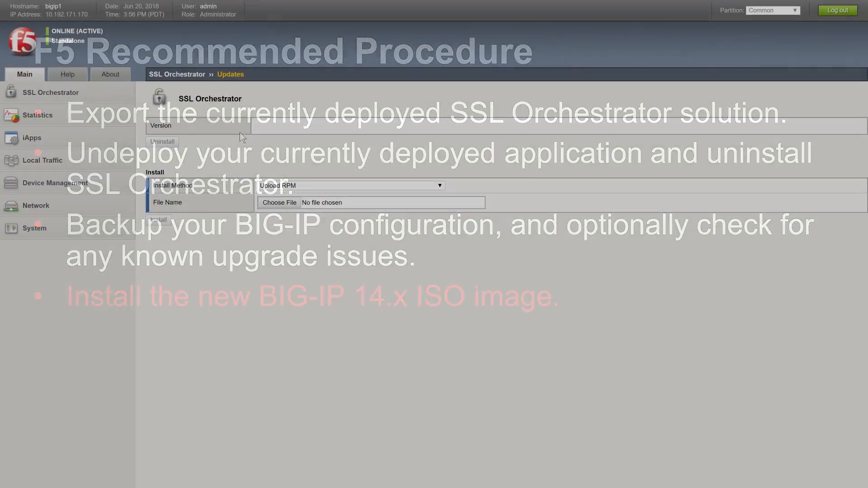
Step: Install BIGIP-14.0.0-0.0.2129.iso from the Software Management image list
{"action": "left_click", "coordinate": [34, 228]}
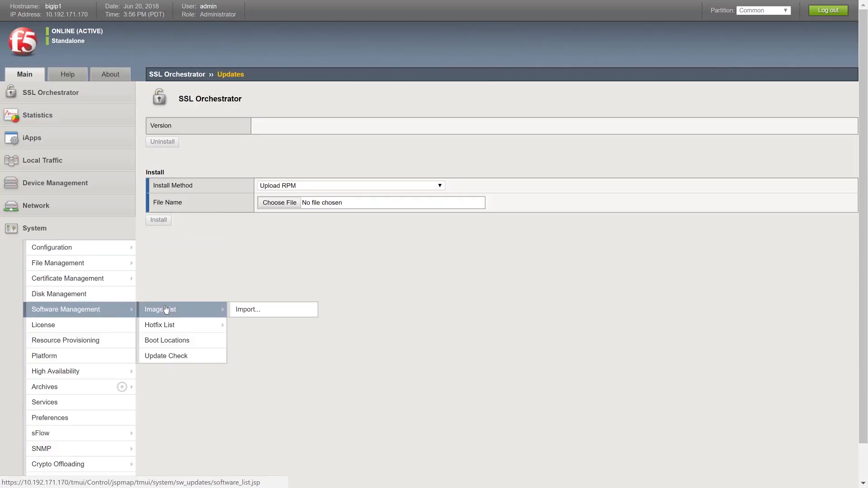
{"action": "left_click", "coordinate": [160, 309]}
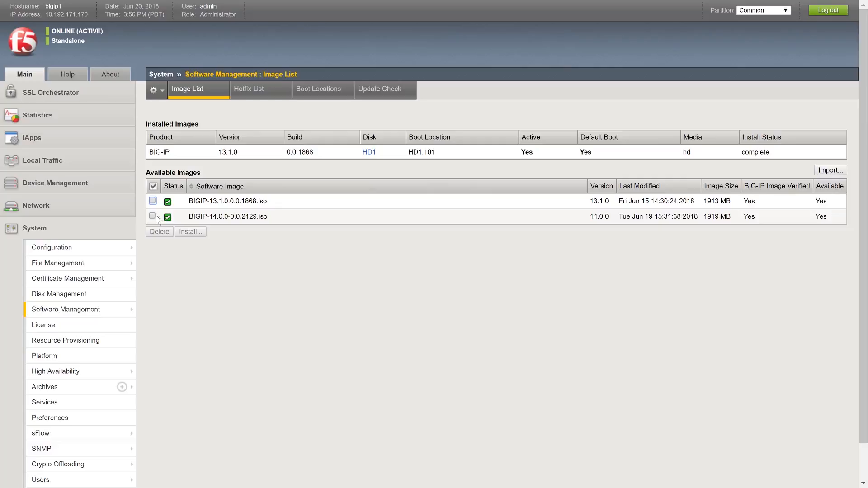
{"action": "left_click", "coordinate": [153, 217]}
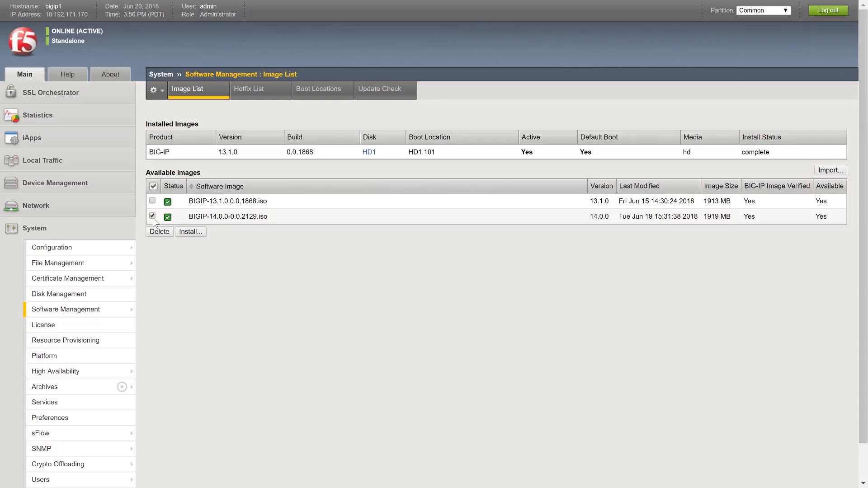
{"action": "left_click", "coordinate": [191, 232]}
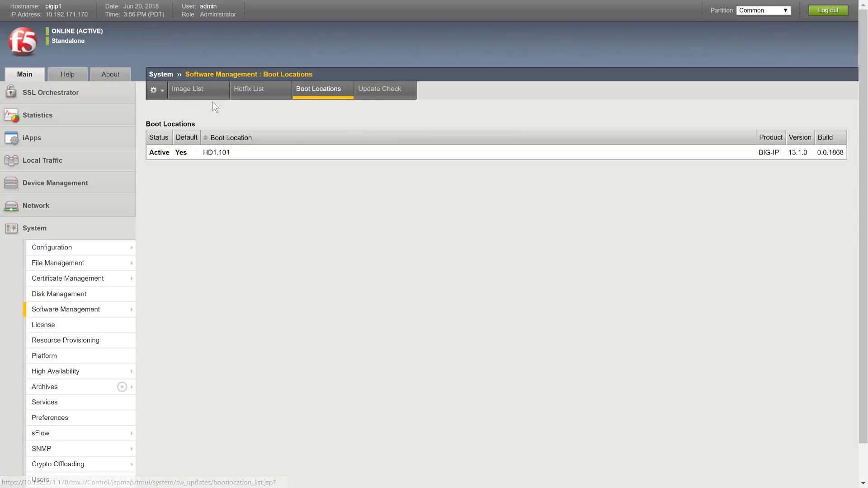
Step: Activate boot location HD1.102 with the Install Configuration option and reboot into 14.0.0
{"action": "left_click", "coordinate": [187, 89]}
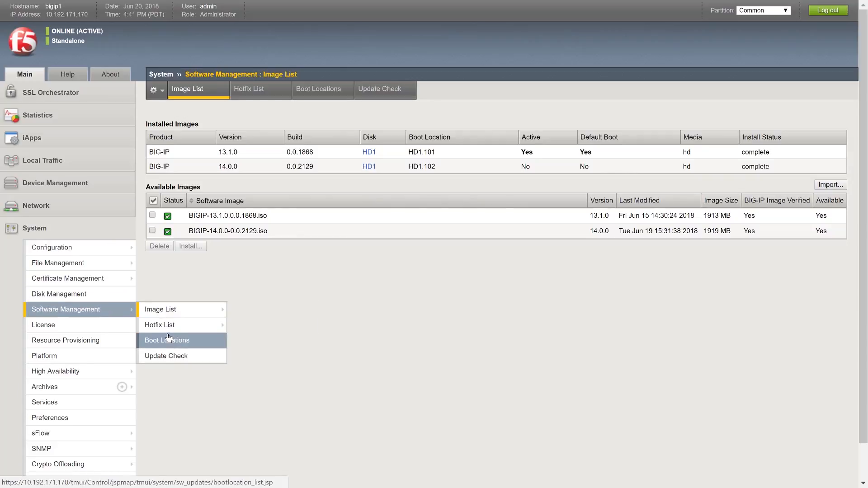
{"action": "left_click", "coordinate": [167, 340]}
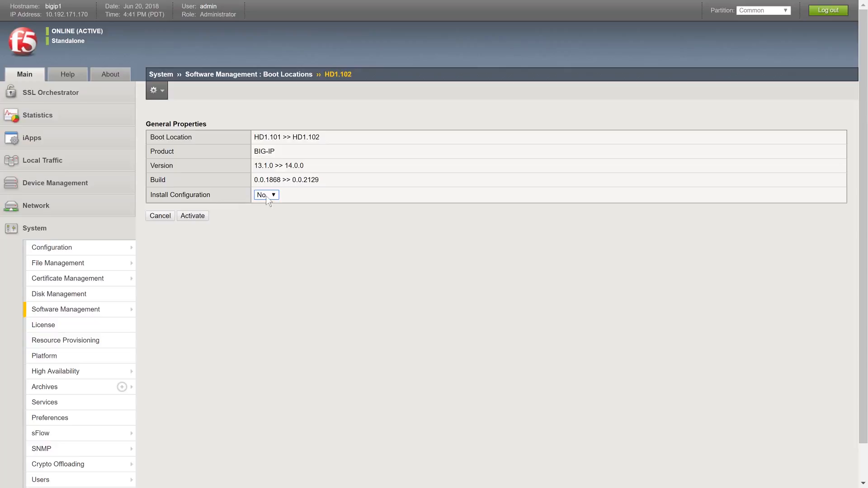
{"action": "left_click", "coordinate": [193, 216]}
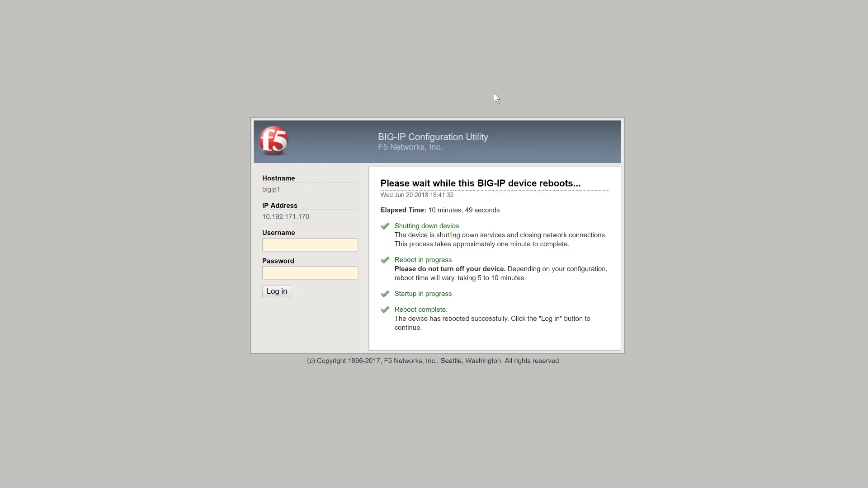
Step: Log back in as admin and review the licensed modules on System > License
{"action": "type", "text": "ad"}
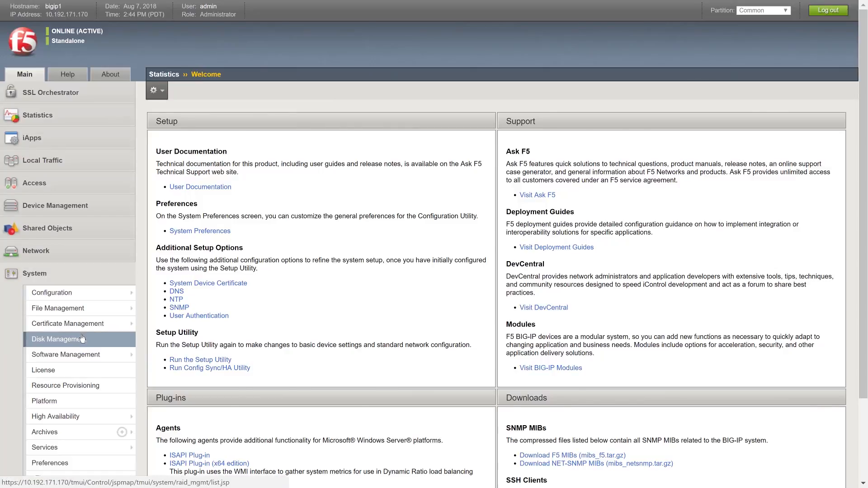
{"action": "left_click", "coordinate": [44, 370]}
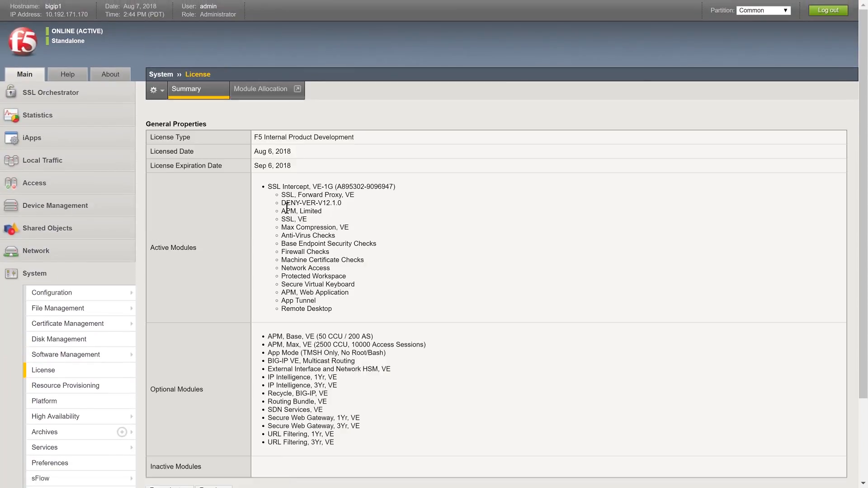
{"action": "scroll", "scroll_direction": "down", "scroll_amount": 3}
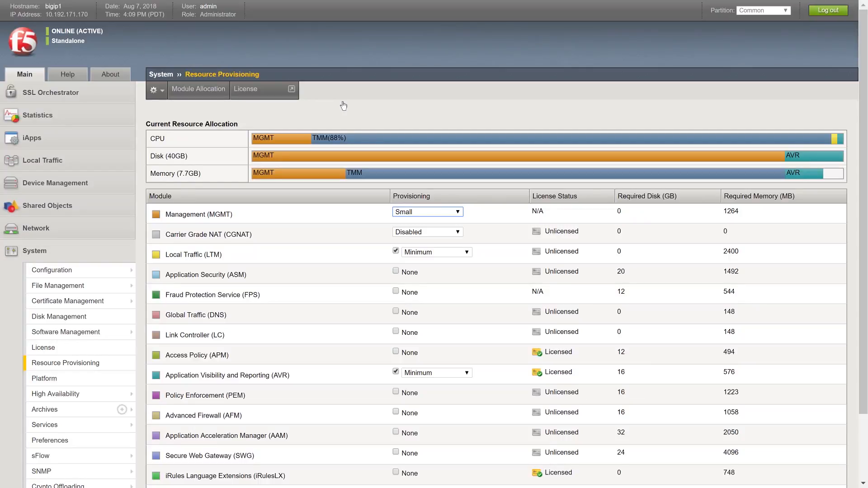
Step: Submit iRulesLX and SSL Orchestrator at Nominal and wait for the connection to restore
{"action": "scroll", "scroll_direction": "down", "scroll_amount": 3}
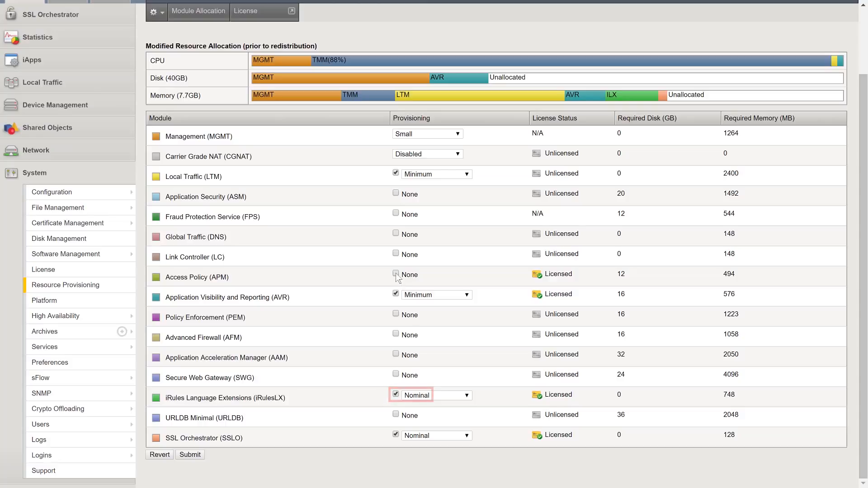
{"action": "left_click", "coordinate": [396, 275]}
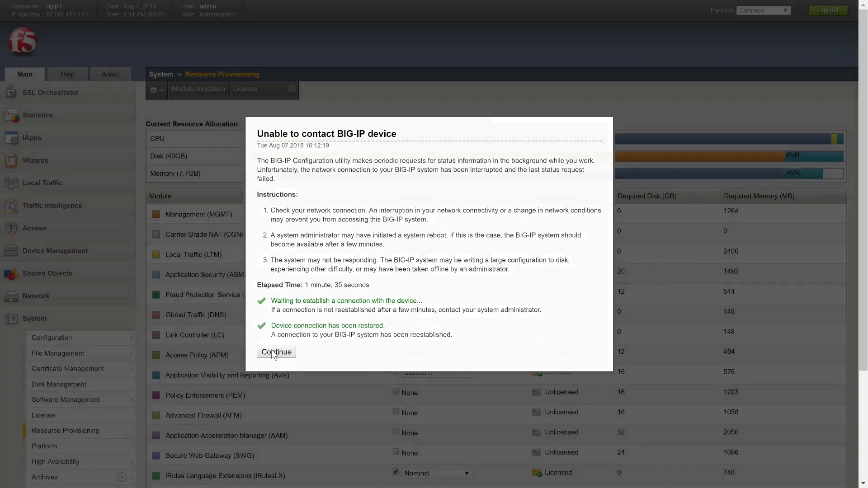
Step: Install the on-box f5-iappslx-ssl-orchestrator-14.0.0 package from the SSL Orchestrator Updates page
{"action": "left_click", "coordinate": [276, 352]}
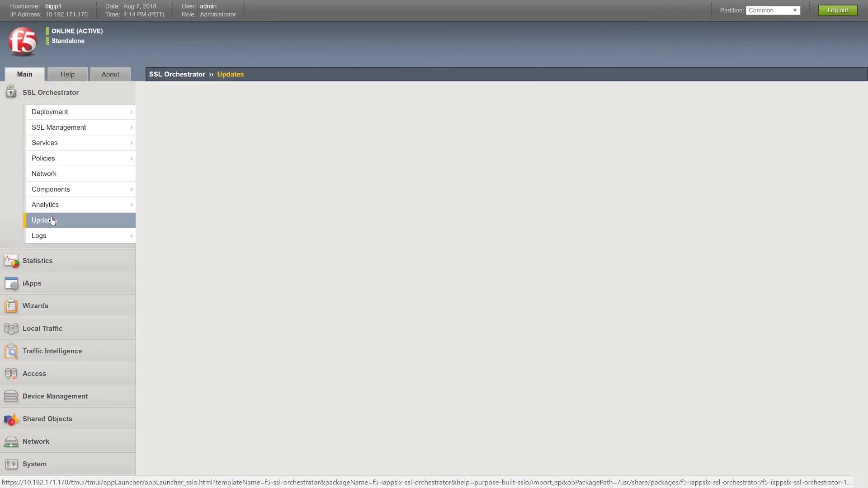
{"action": "left_click", "coordinate": [44, 220]}
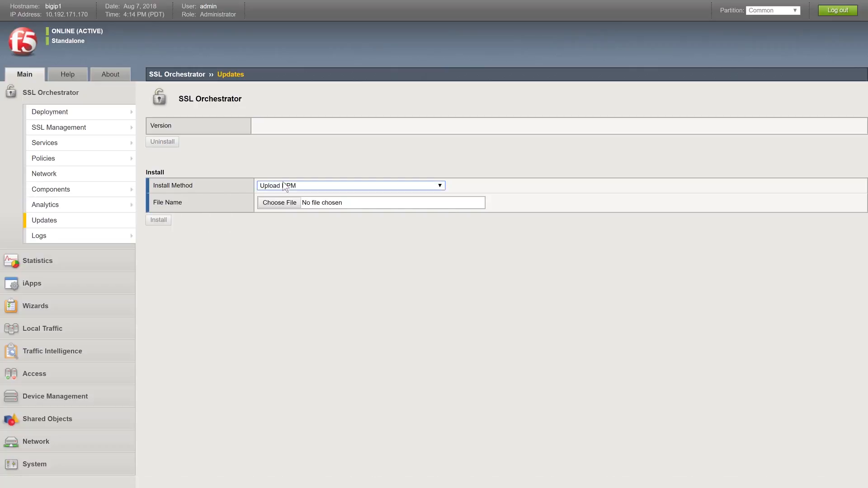
{"action": "left_click", "coordinate": [351, 185]}
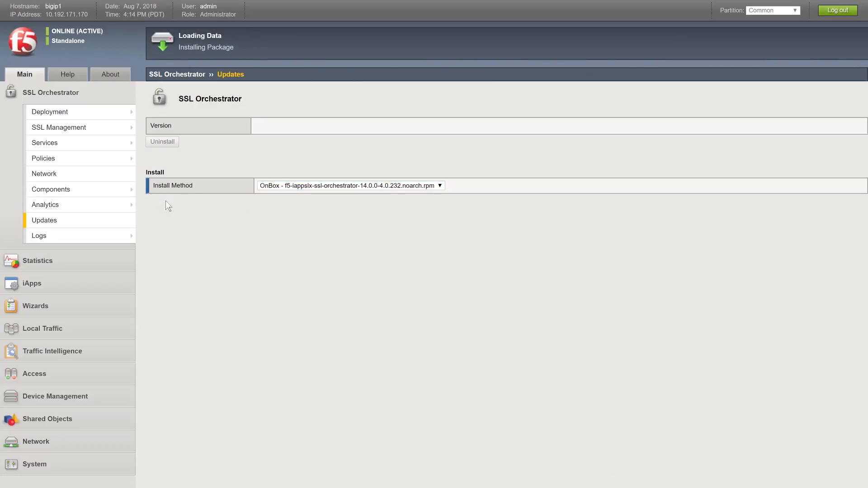